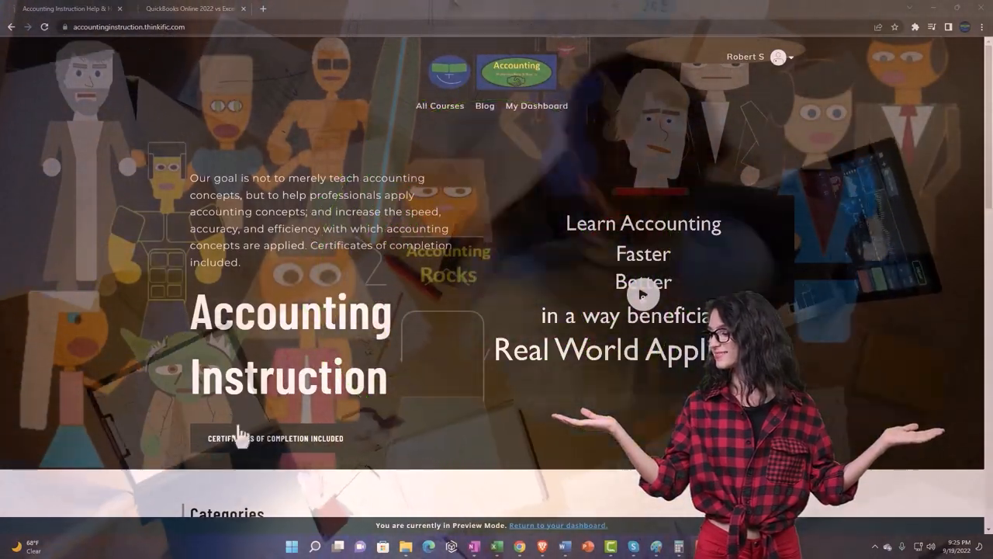
# Scroll the Thinkific course catalog and expand the OneNote Getting Started 2022 lesson group.
pyautogui.scroll(-3)
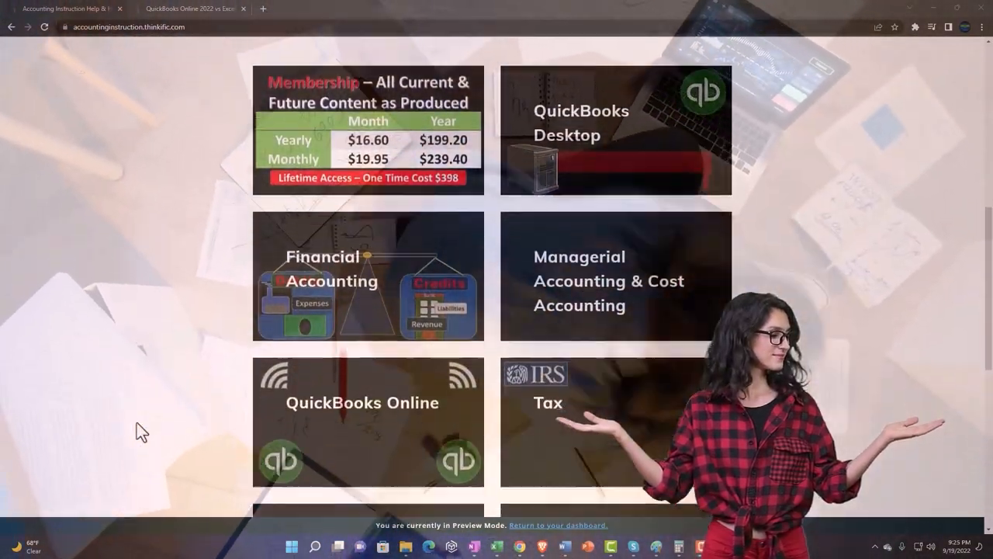
pyautogui.scroll(-3)
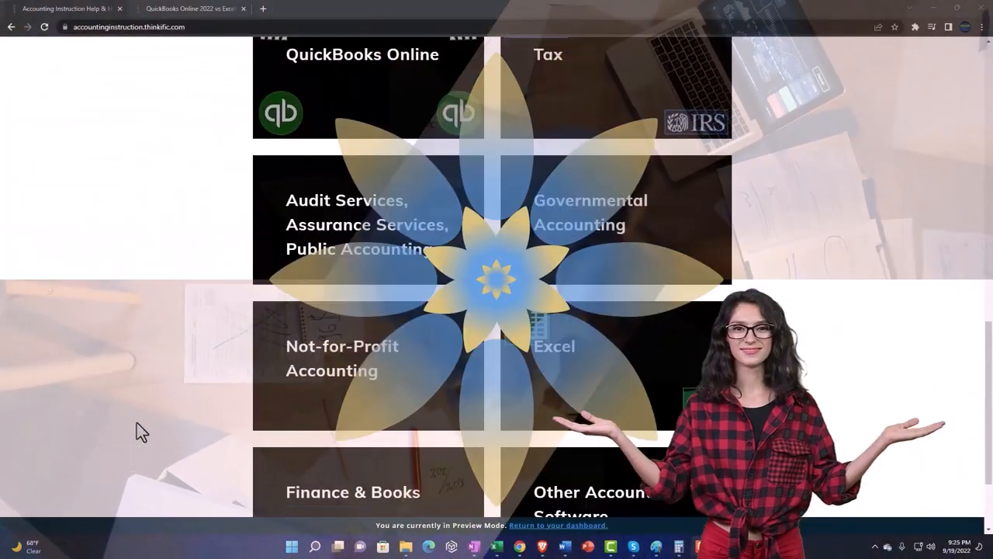
pyautogui.scroll(-3)
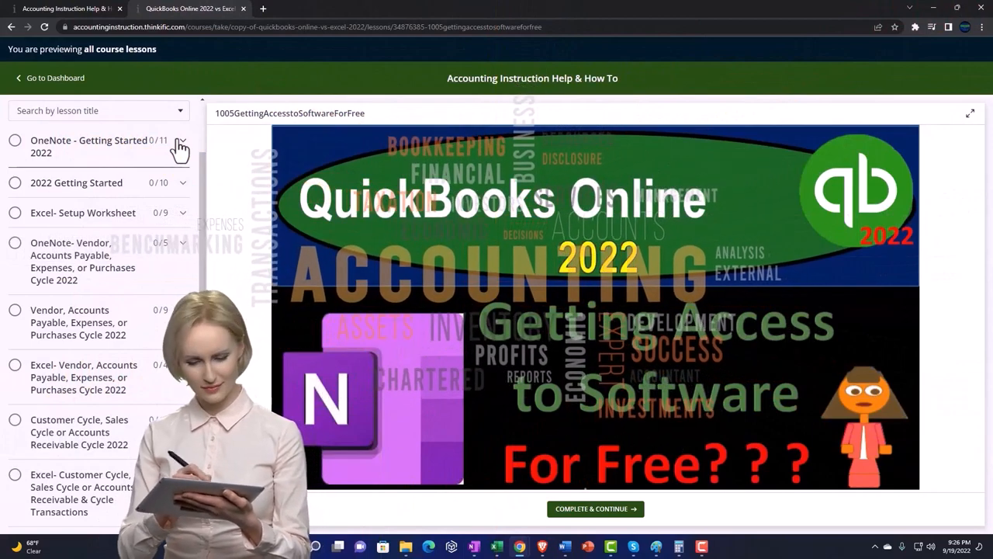
pyautogui.click(180, 146)
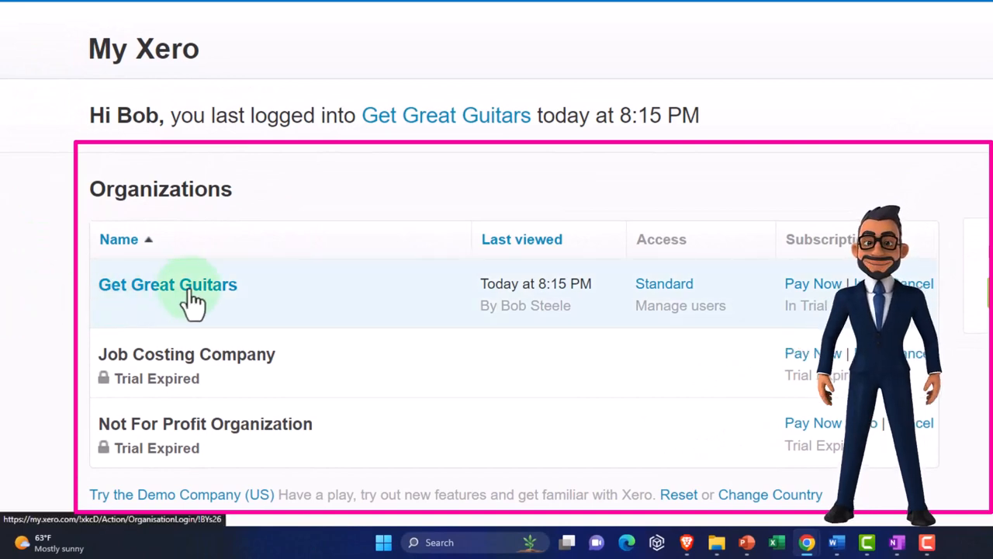
# Open the Get Great Guitars organisation from the My Xero organizations list.
pyautogui.click(167, 284)
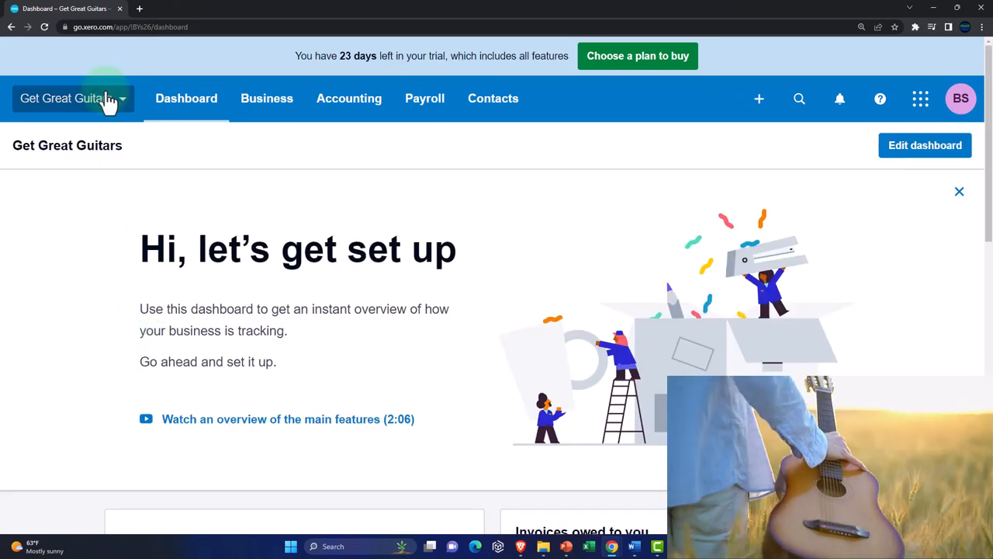
# Duplicate the Get Great Guitars dashboard tab so it is open in three browser tabs.
pyautogui.rightClick(62, 9)
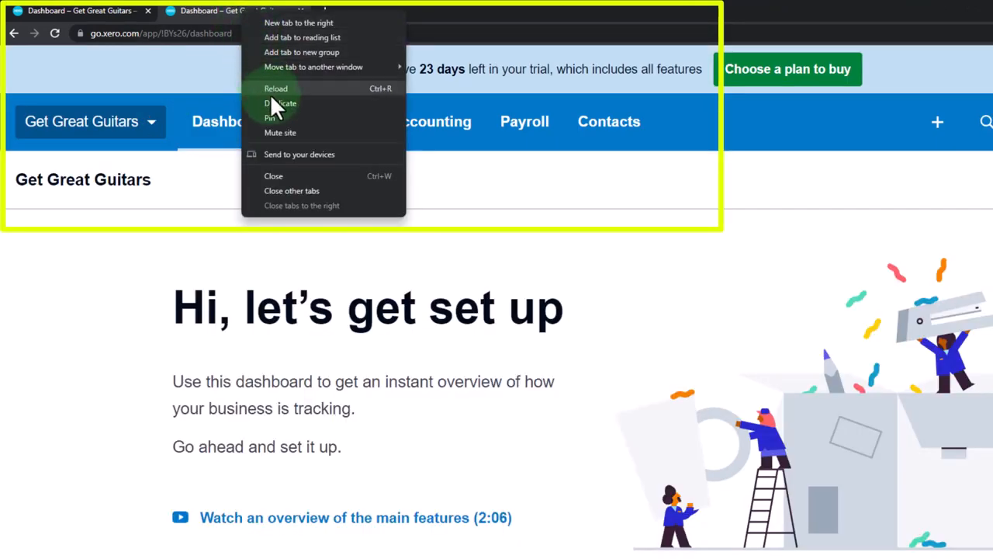
pyautogui.click(282, 102)
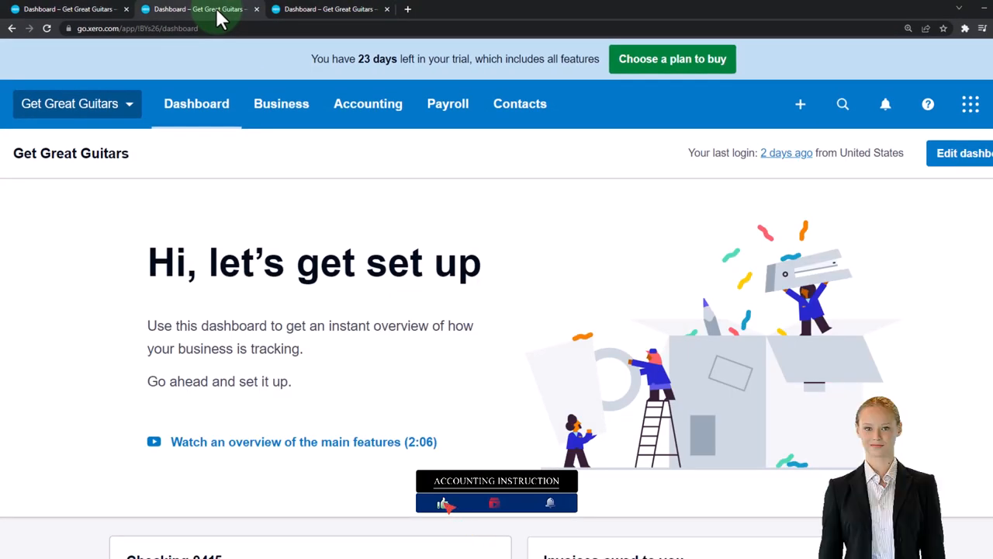
pyautogui.click(363, 102)
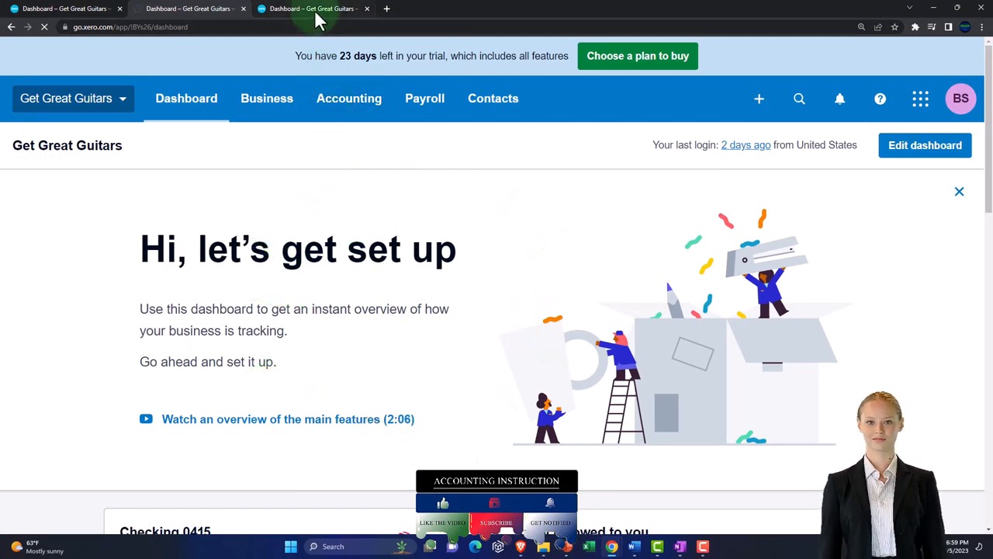
pyautogui.moveTo(349, 99)
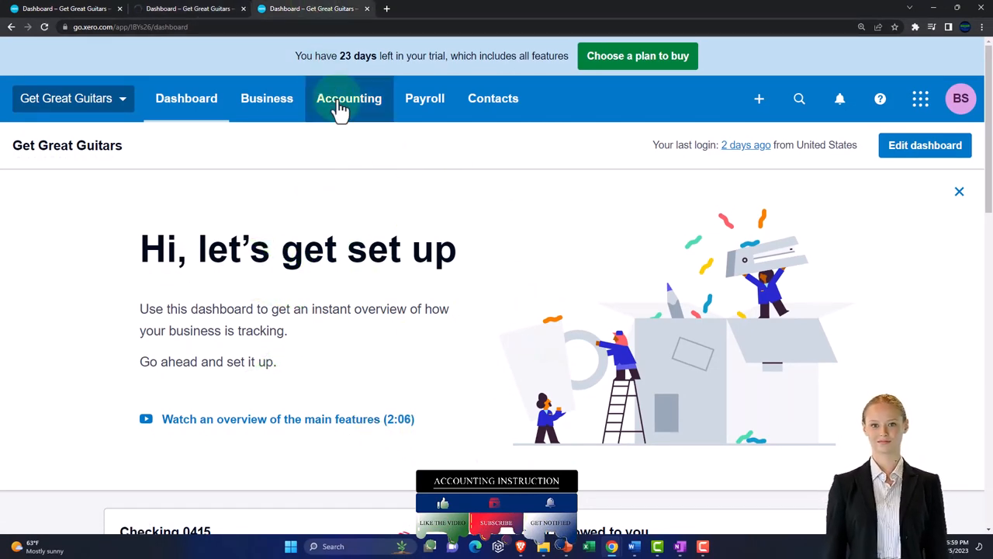
# Run the Balance Sheet from Accounting and date it December 31, 2023.
pyautogui.click(349, 98)
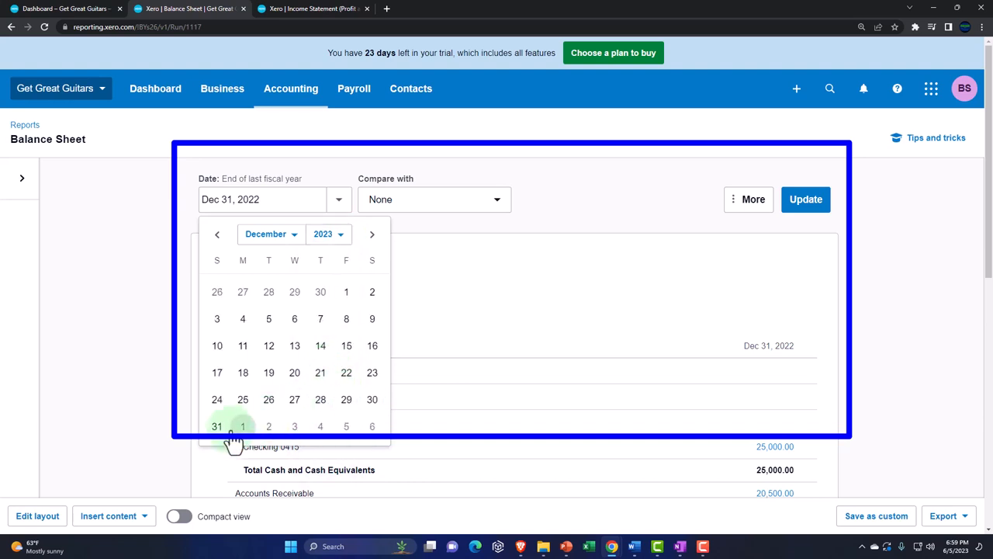
pyautogui.click(217, 425)
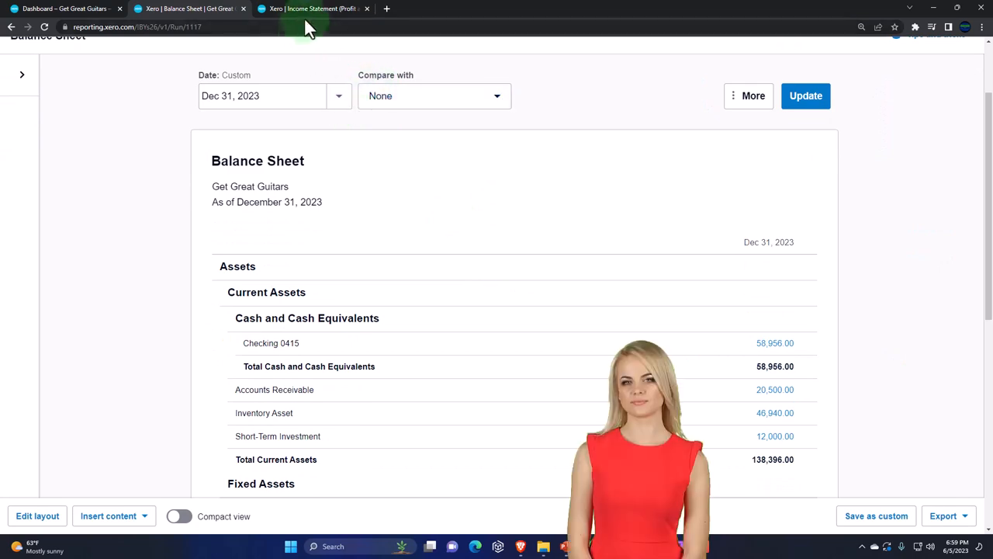
pyautogui.click(310, 9)
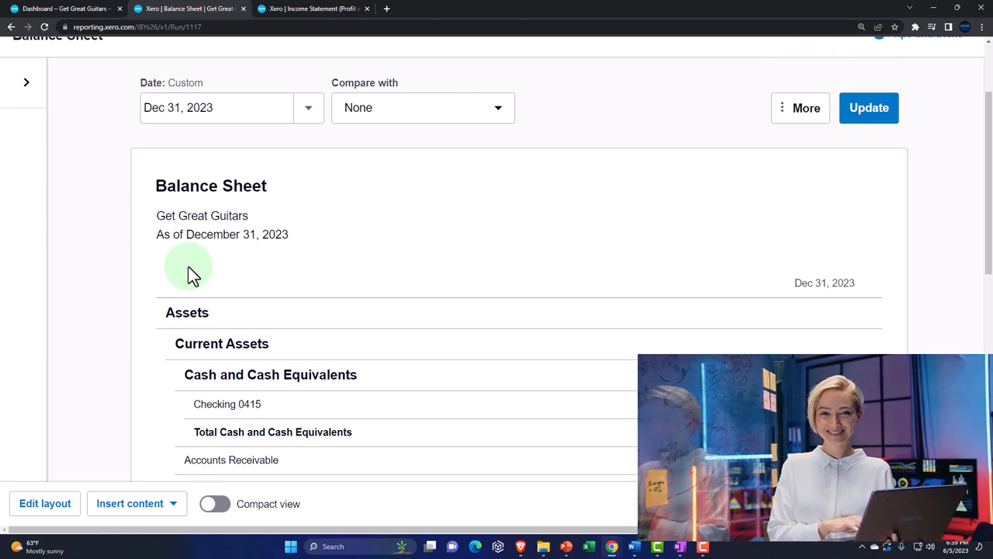
pyautogui.click(869, 107)
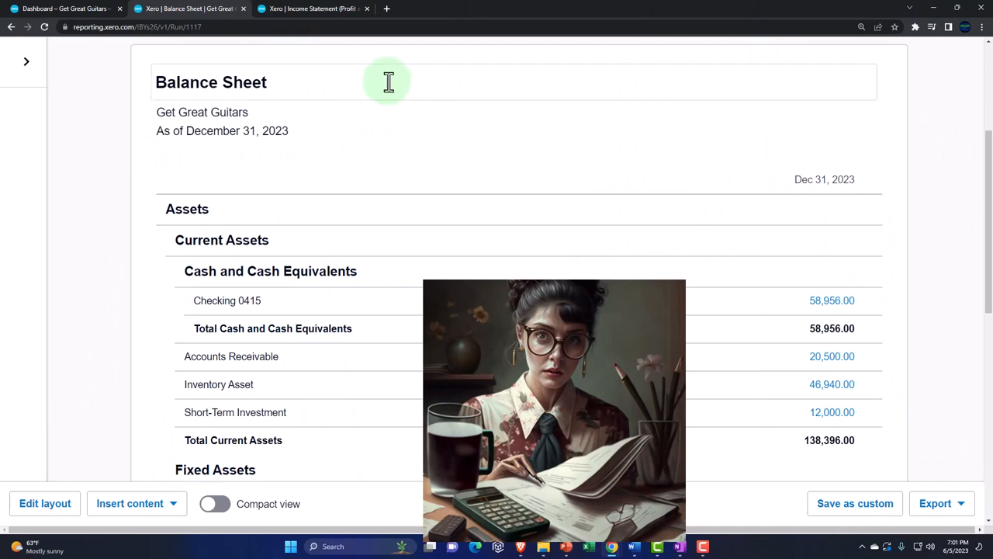
pyautogui.click(314, 10)
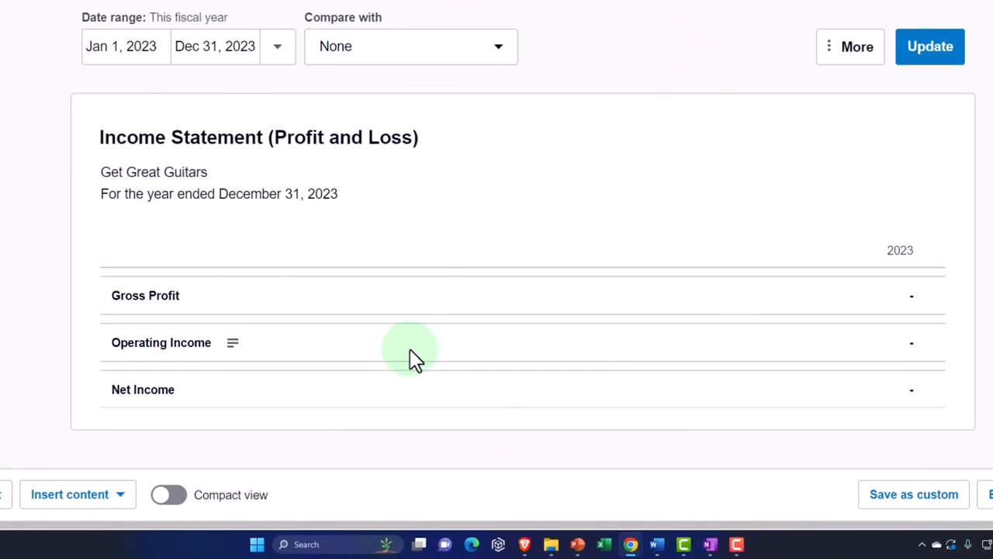
pyautogui.moveTo(385, 177)
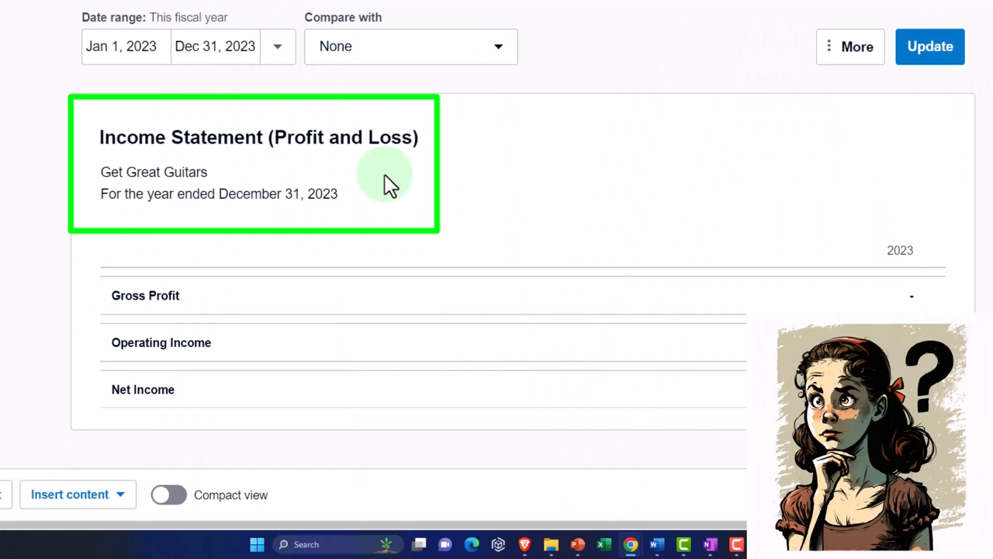
# Switch from the empty profit and loss back to the December 31, 2023 Balance Sheet tab.
pyautogui.click(930, 47)
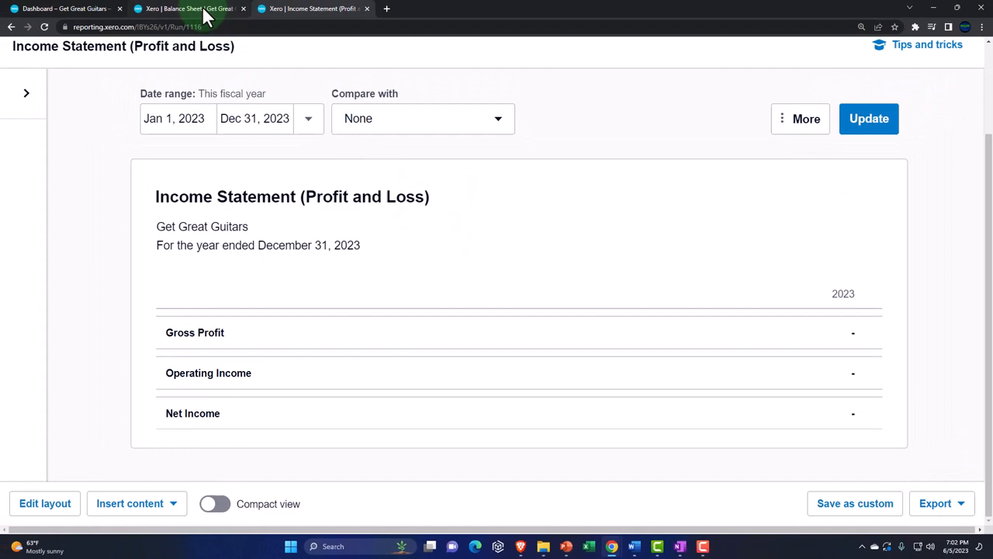
pyautogui.click(189, 10)
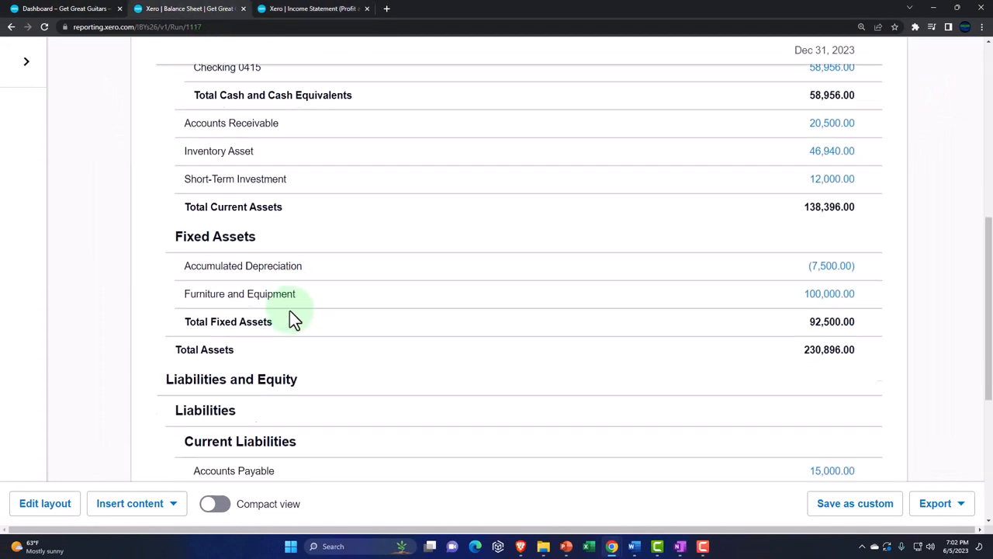
# Review the Balance Sheet's liabilities and equity totaling 230,896.00, then return to the Dashboard tab.
pyautogui.scroll(-3)
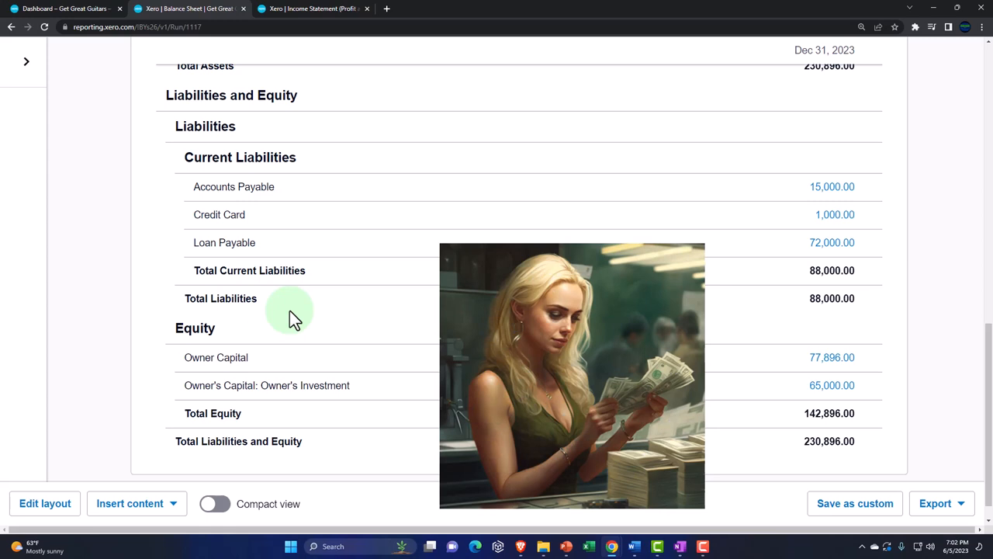
pyautogui.moveTo(814, 409)
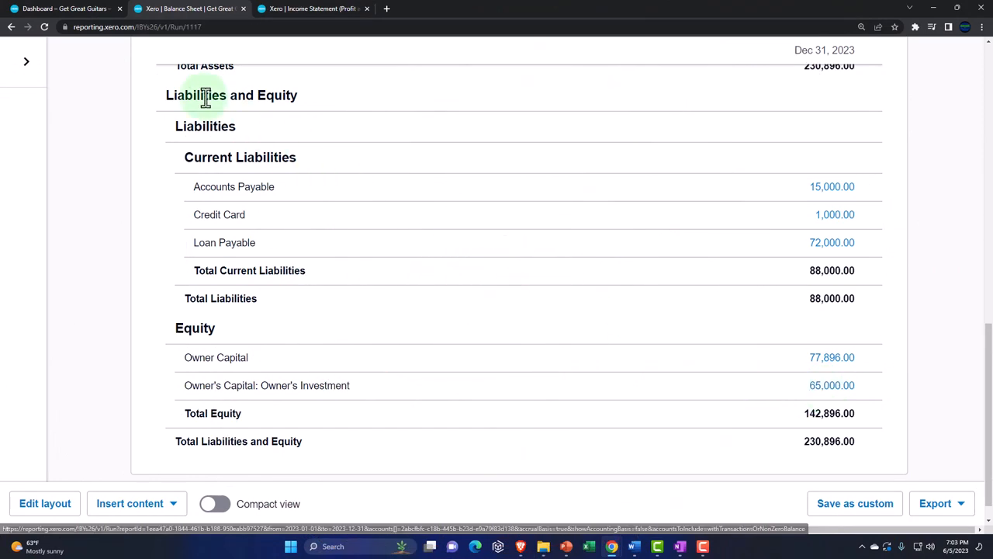
pyautogui.click(65, 9)
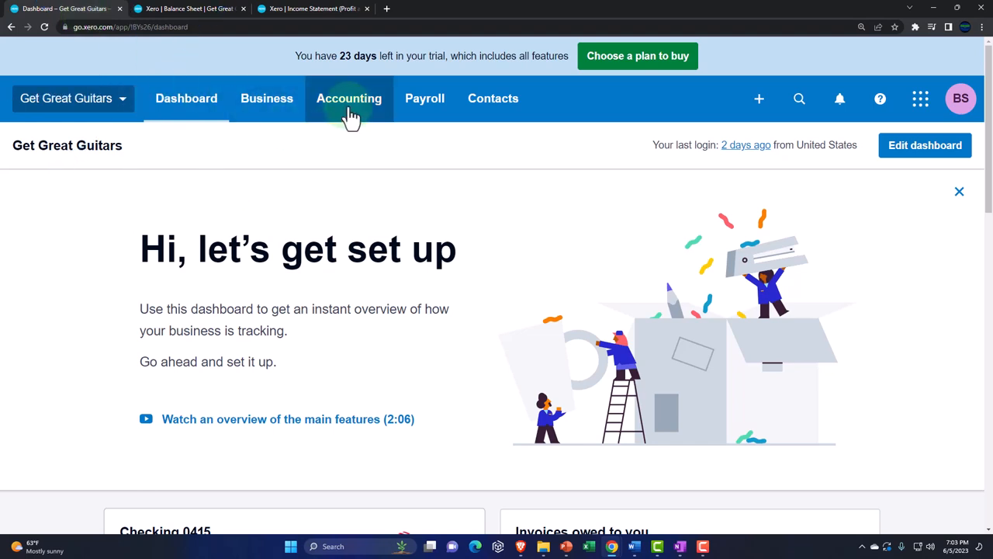
# Go to Financial settings via Accounting > Advanced, showing the 31 December year end.
pyautogui.click(349, 99)
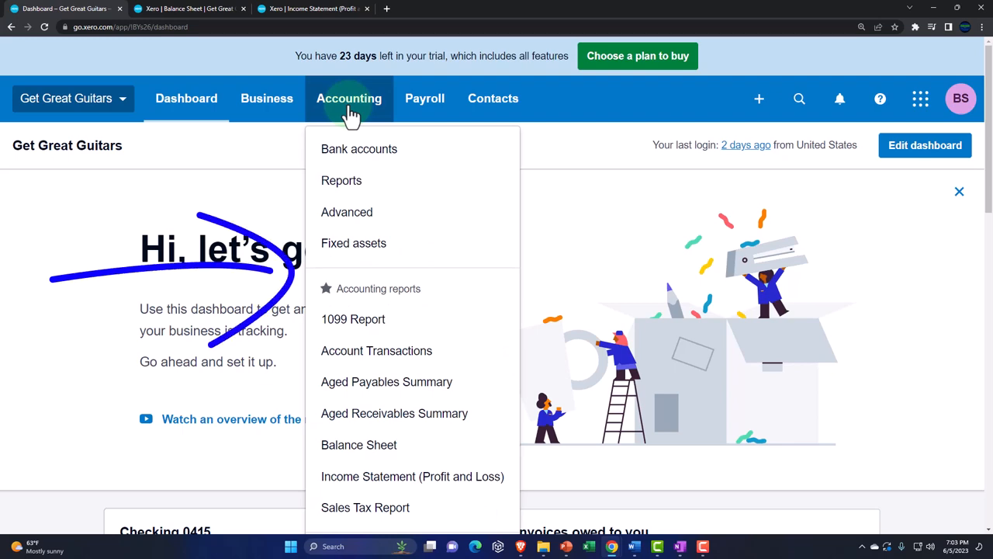
pyautogui.click(348, 211)
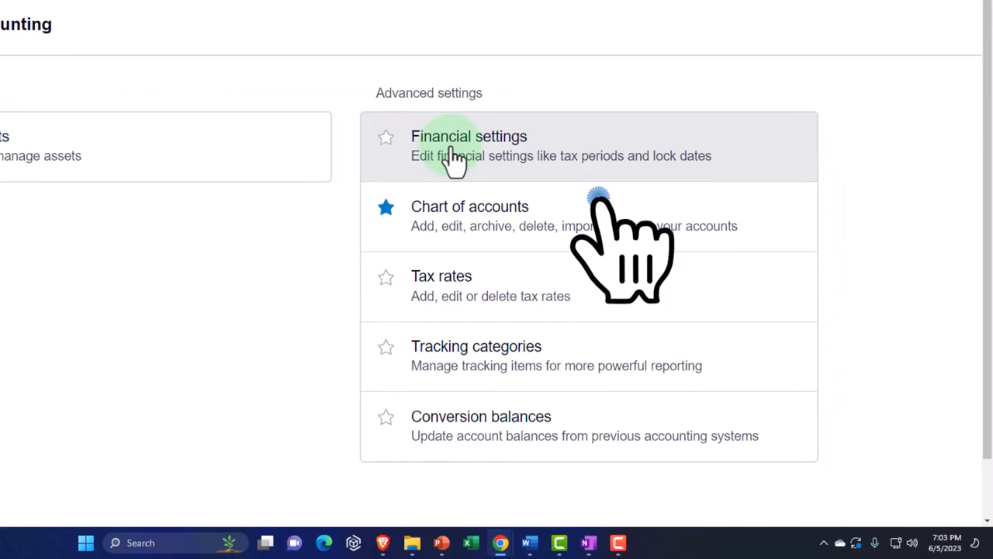
pyautogui.click(469, 137)
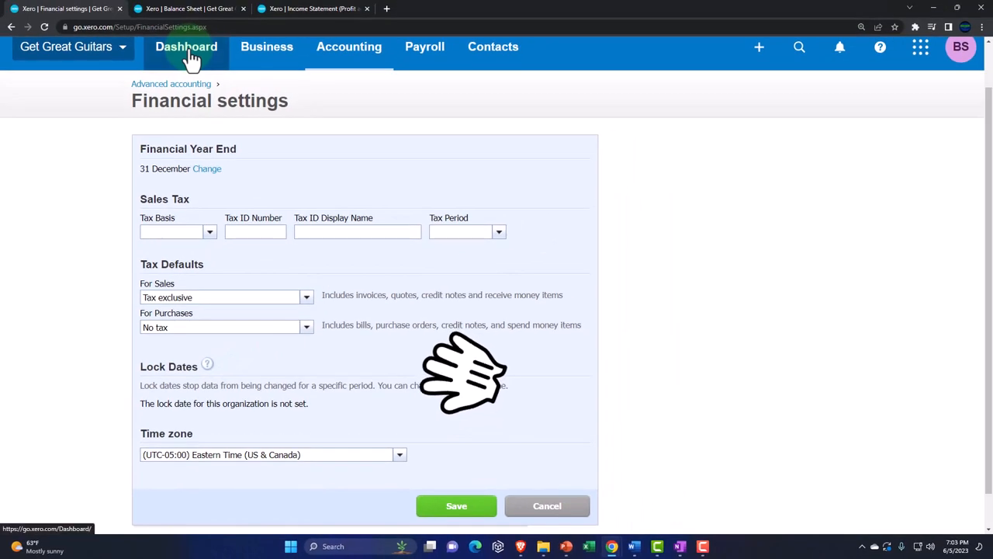
# Return to the Get Great Guitars dashboard, leaving Financial settings unchanged.
pyautogui.click(186, 47)
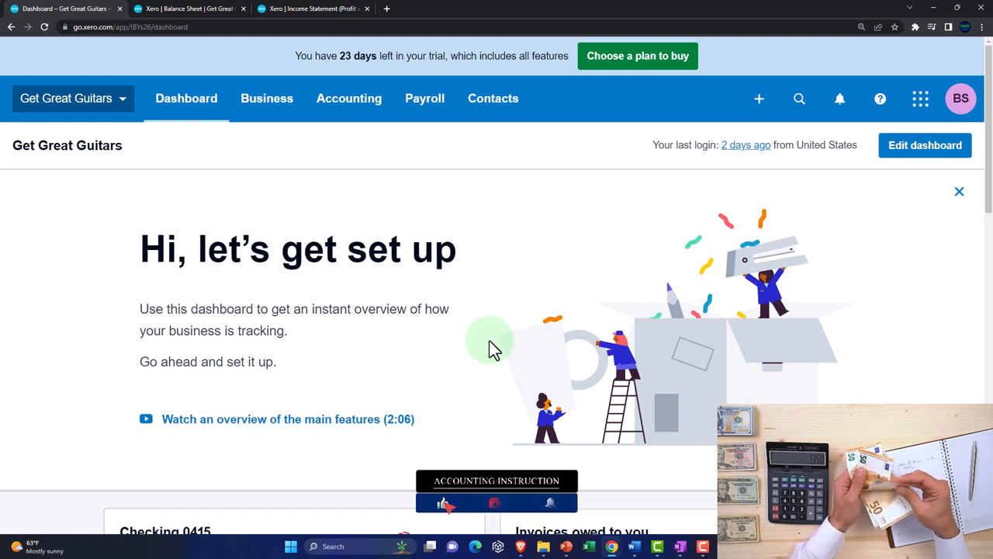
pyautogui.moveTo(495, 348)
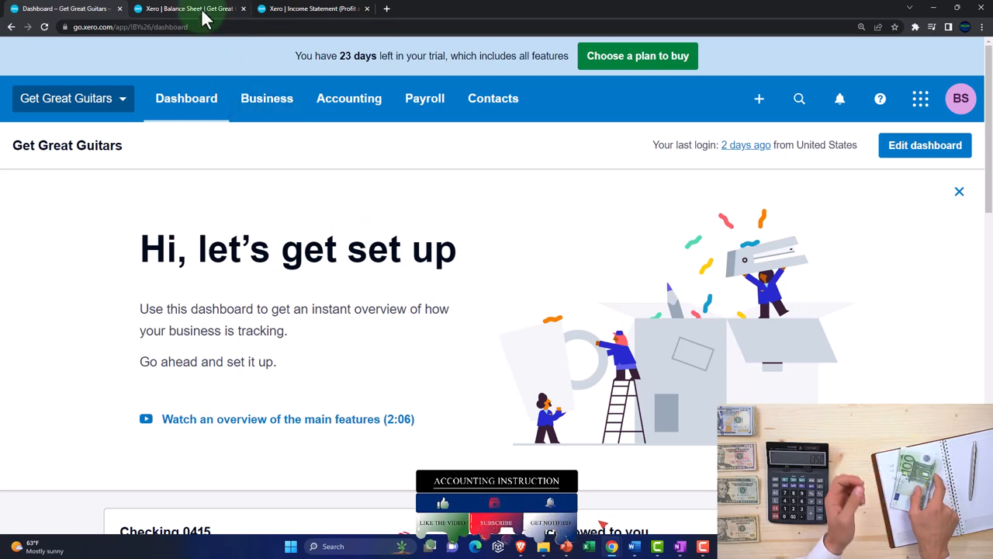
# Switch to the Balance Sheet tab showing liabilities 88,000.00 and equity 142,896.00.
pyautogui.click(186, 9)
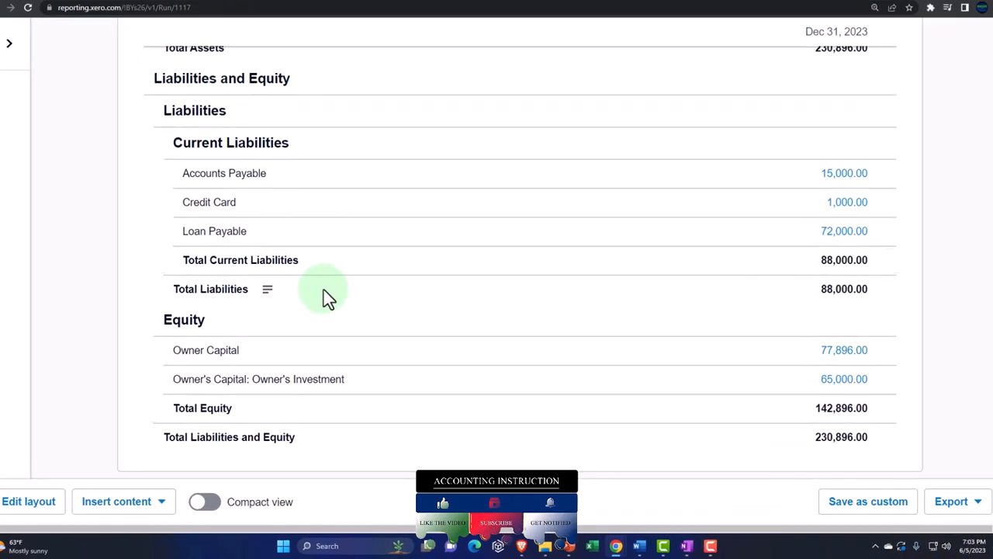